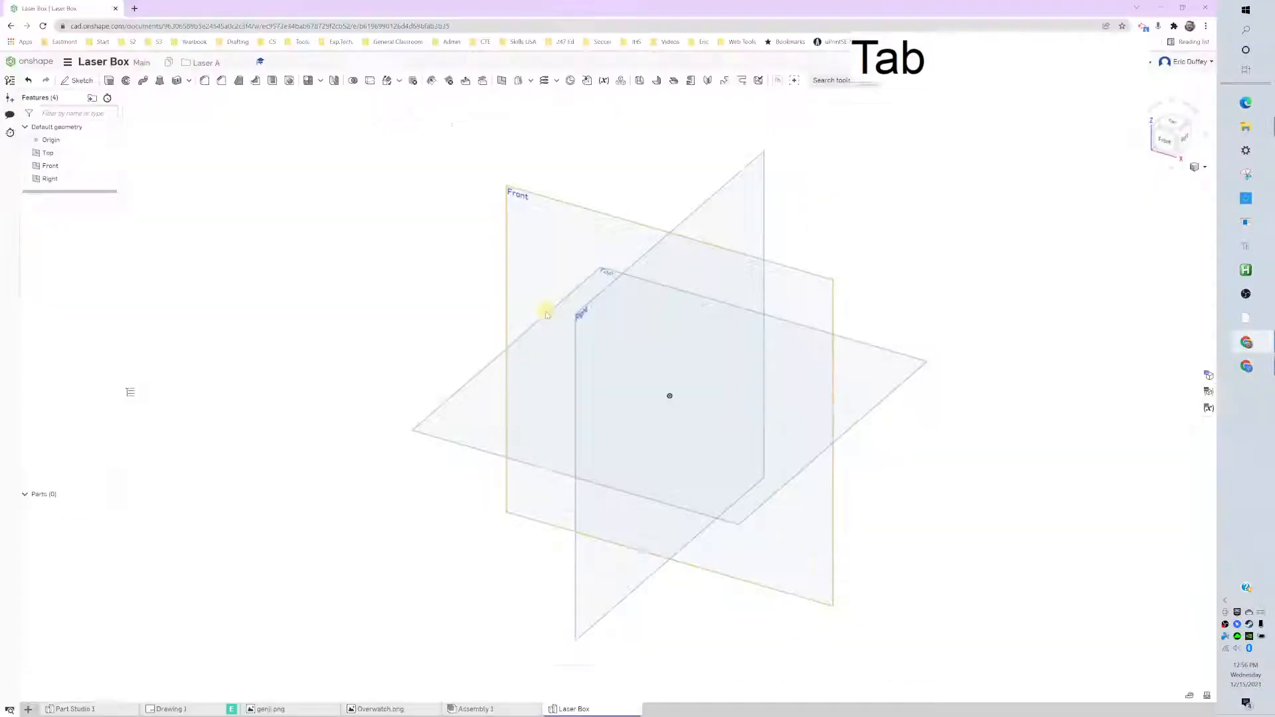
- Sketch a center rectangle on the Top plane and extrude it 1/8 in into a thin plate
left_click(81, 80)
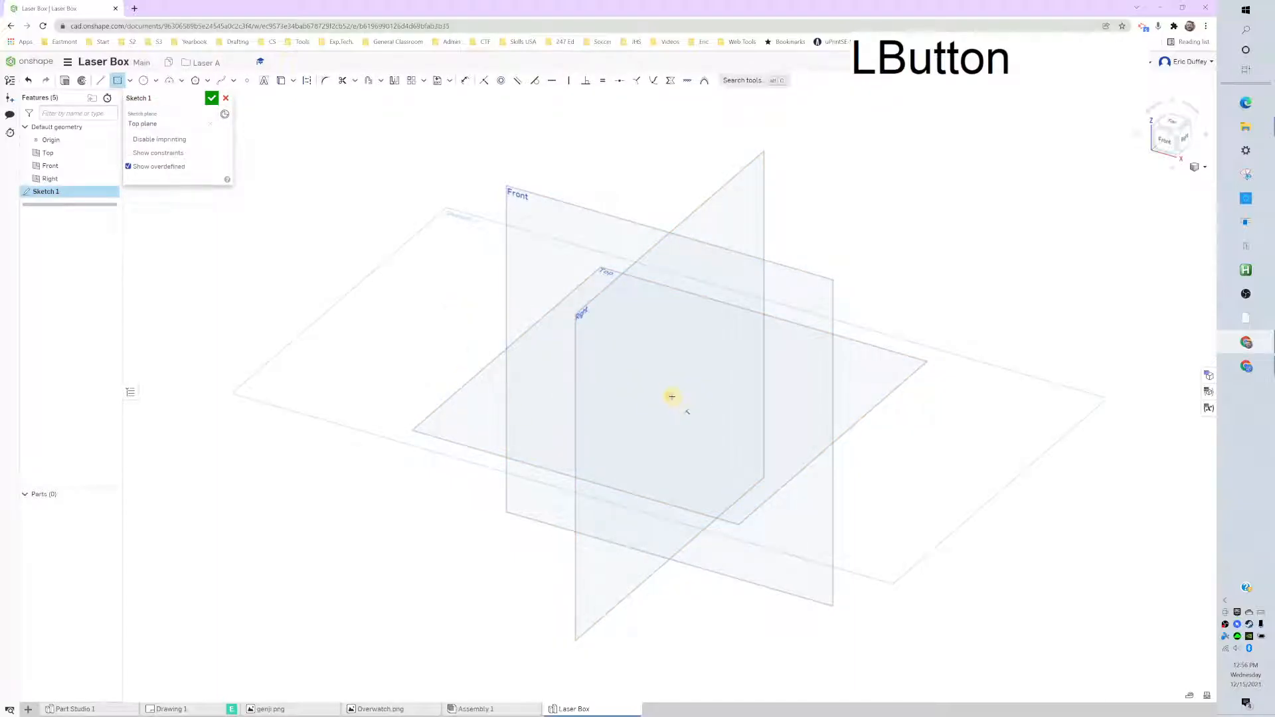
key("Enter")
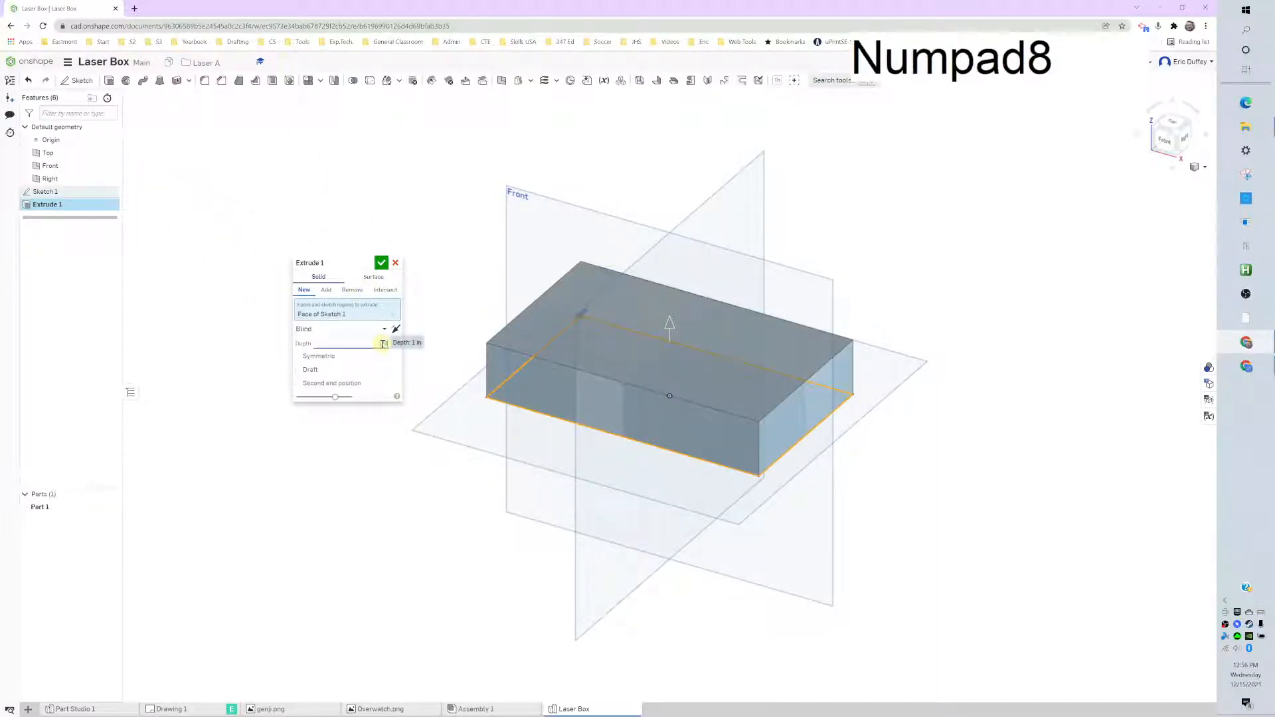
key("Numpad8")
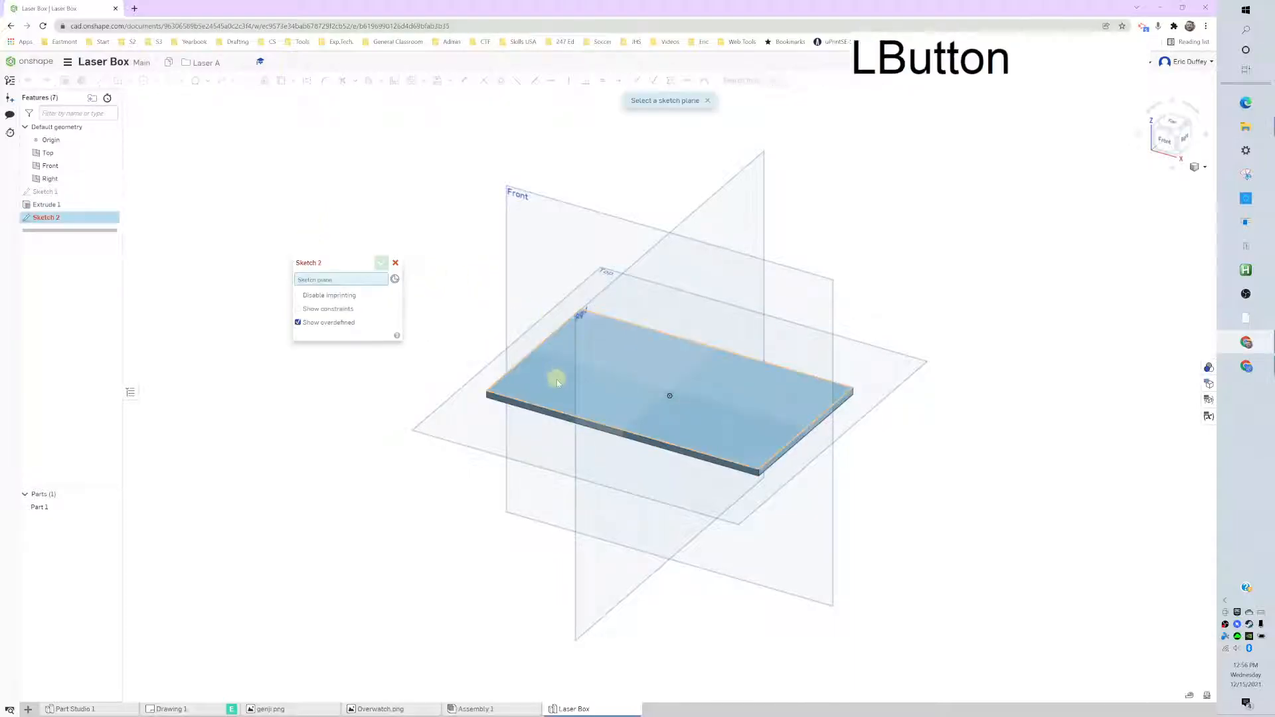
- Sketch a 0.125 by 0.5 notch rectangle on the plate's top face at the bottom edge
left_click(557, 378)
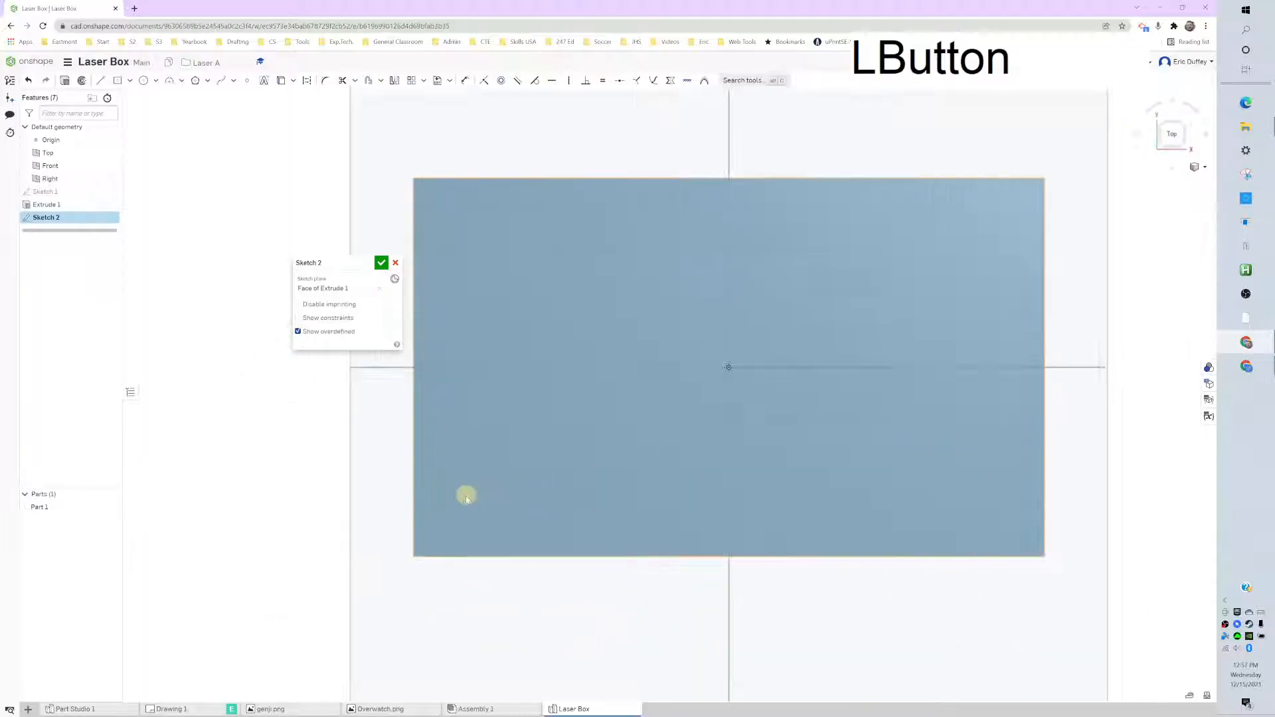
left_click(117, 80)
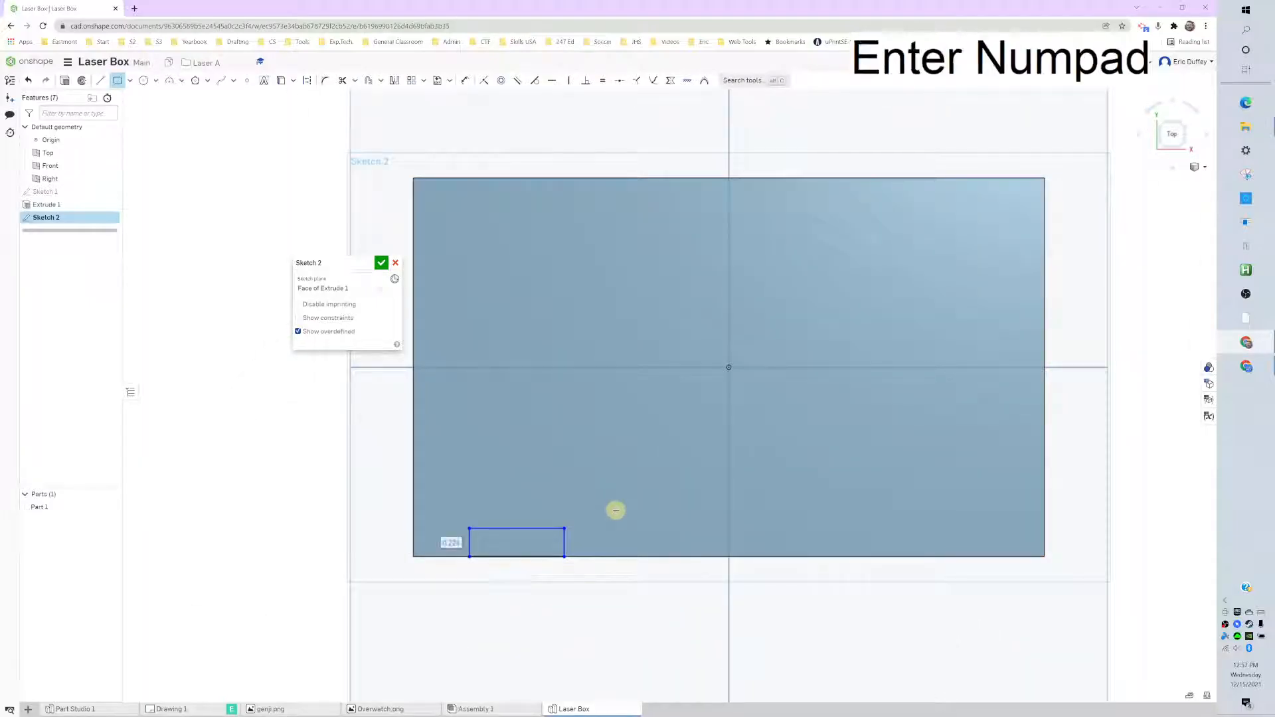
key("Return")
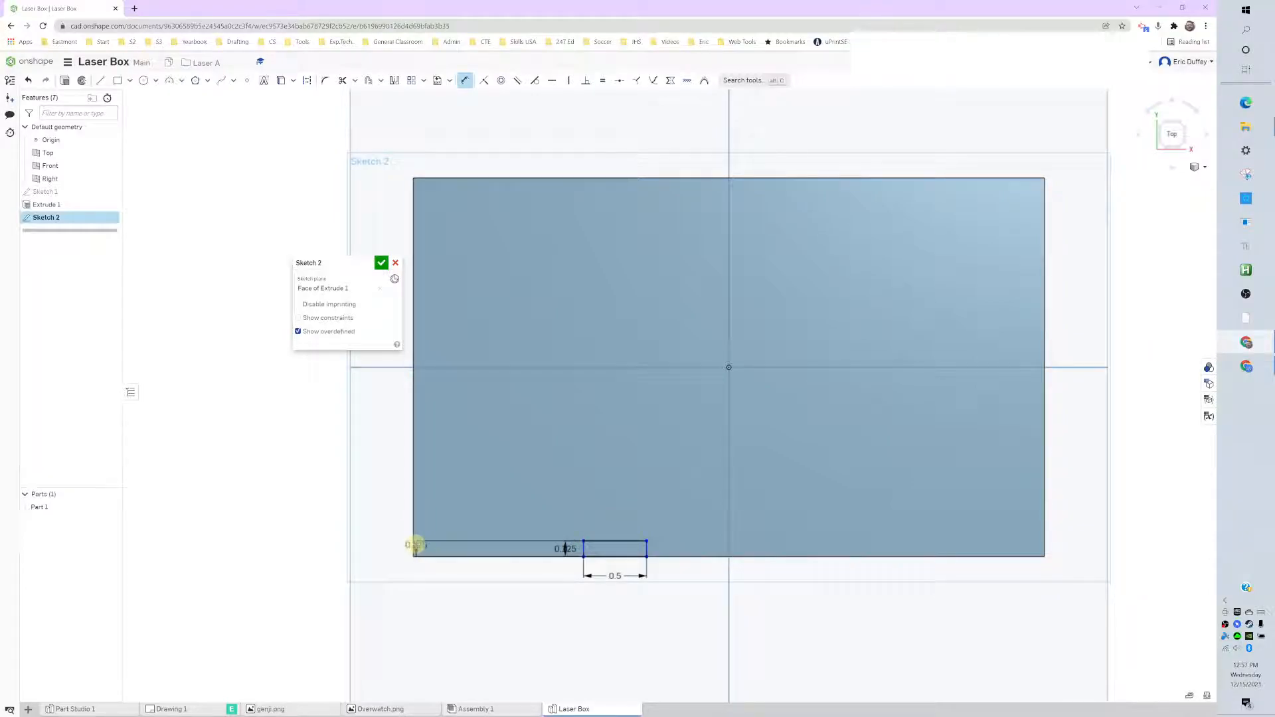
- Dimension the notch rectangle 0.563 from the plate's left edge
left_click(516, 619)
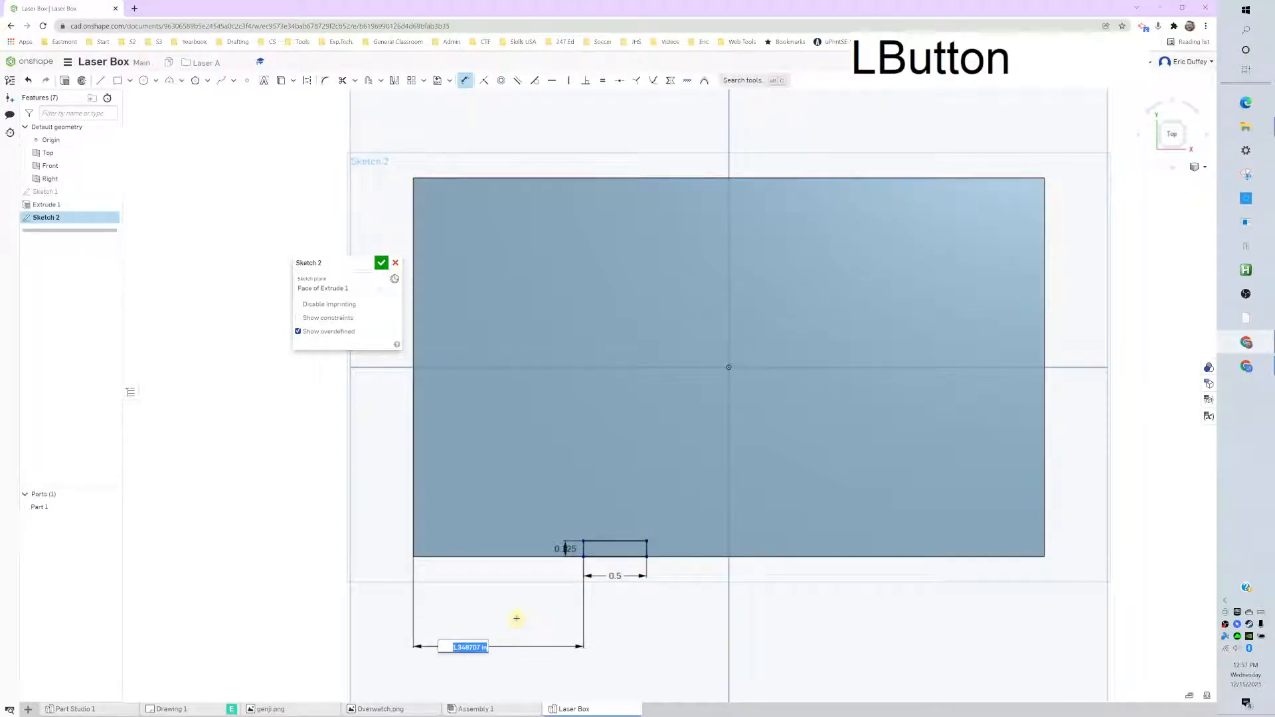
key("Backspace")
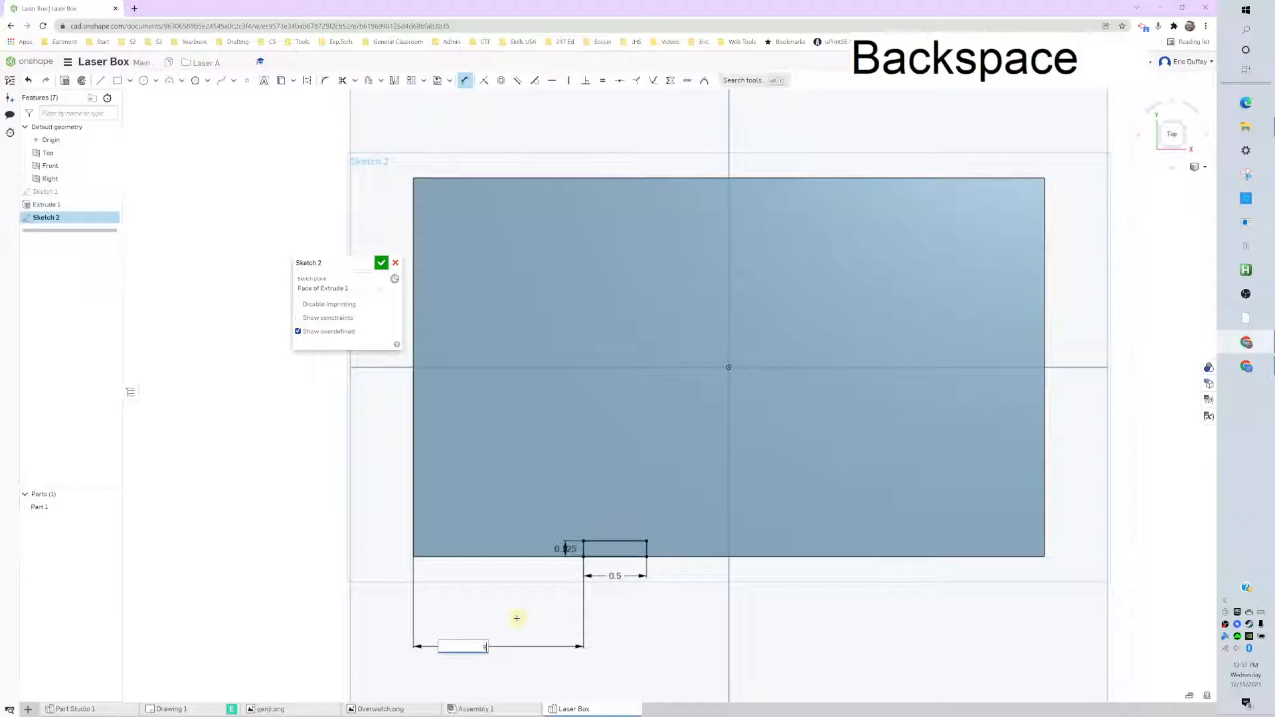
key("enter")
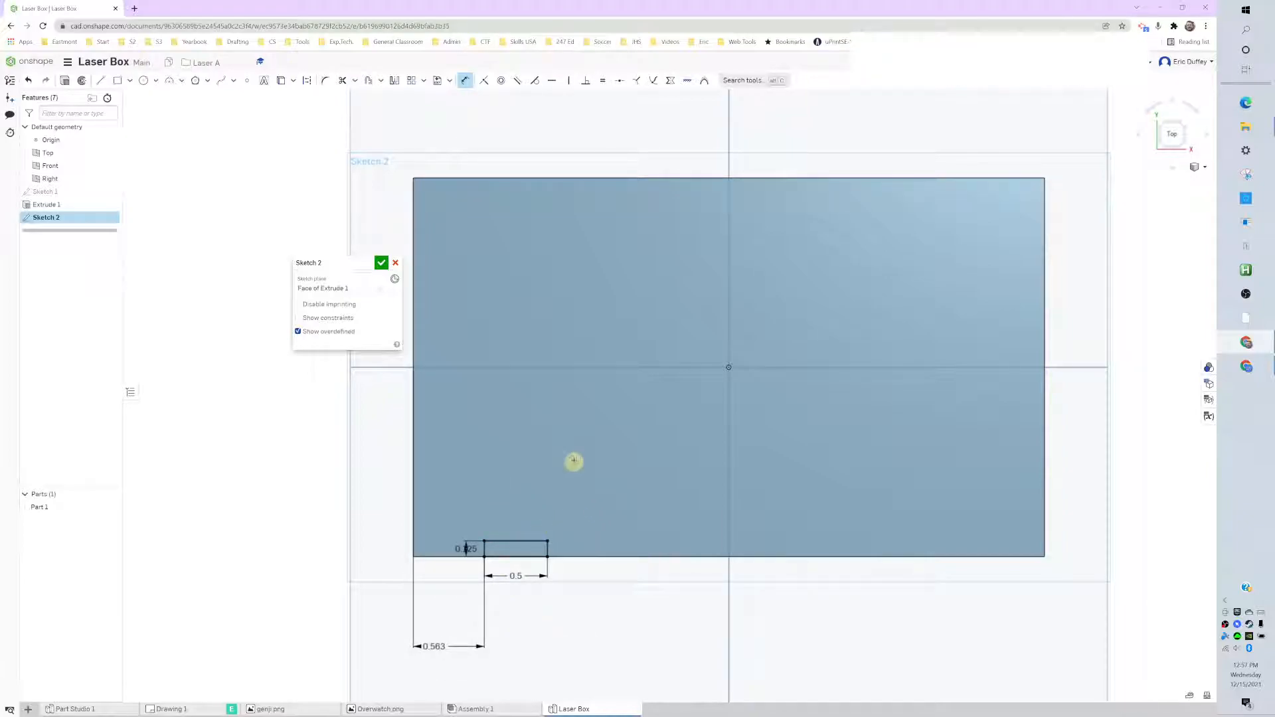
mouse_move(454, 422)
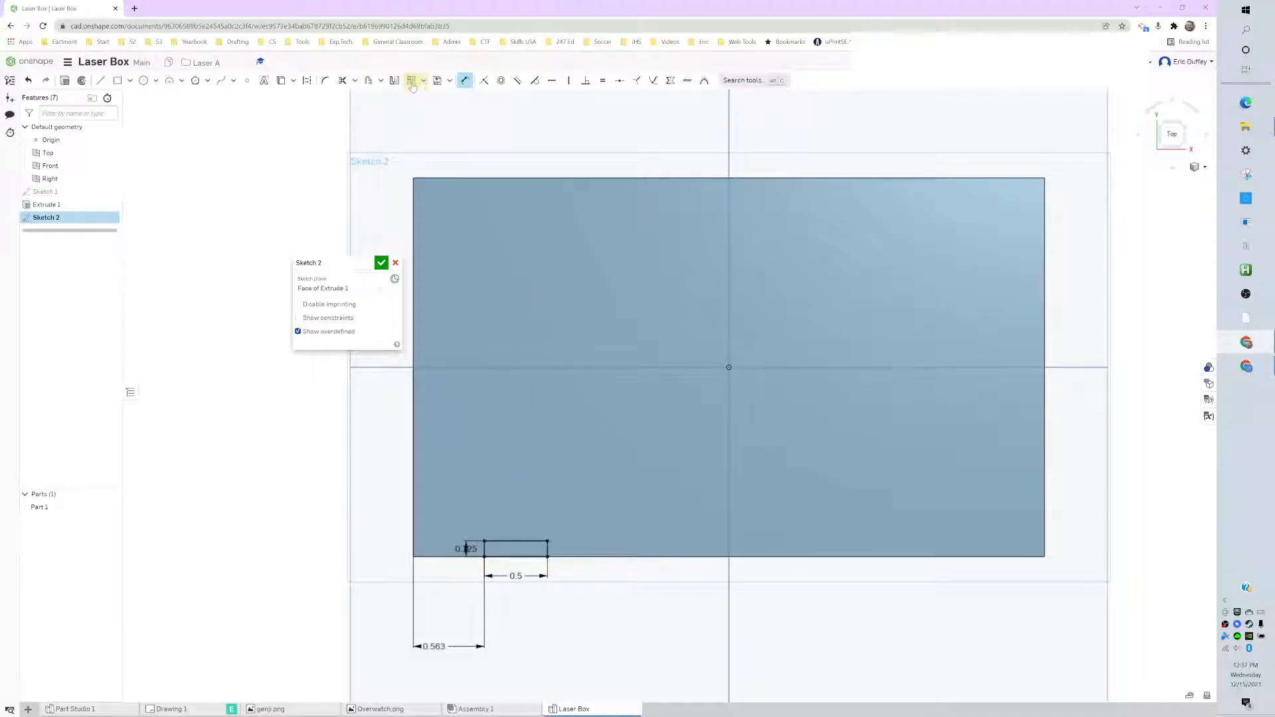
mouse_move(412, 79)
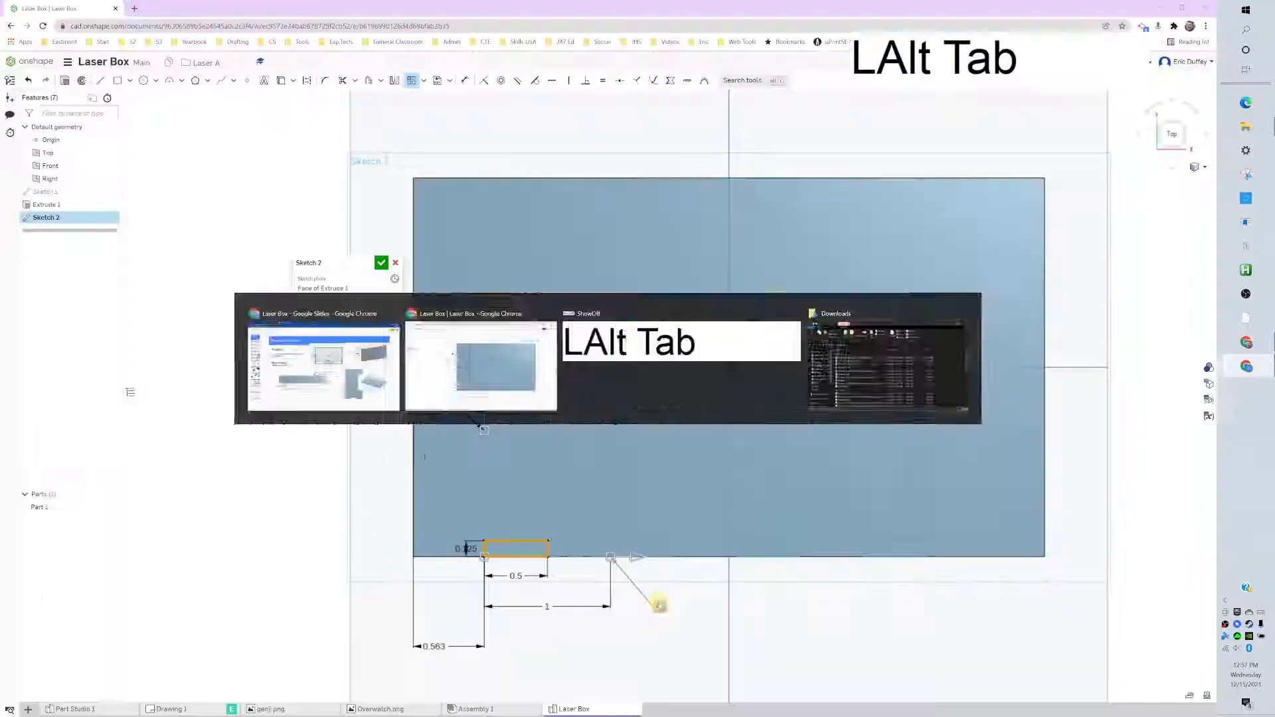
- Check the reference window while patterning the notch four times at 1.125 spacing
key("alt+tab")
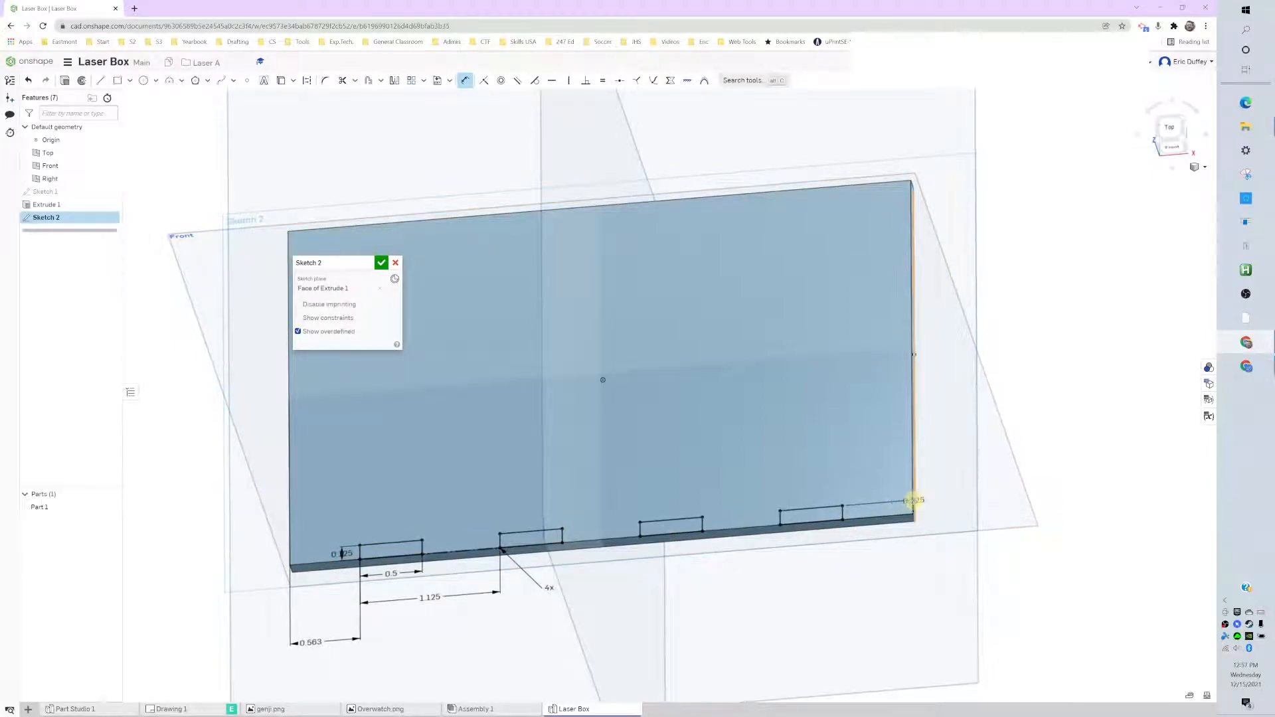
- Dimension the last notch rectangle from the plate's right edge, reading 0.567
left_click(911, 509)
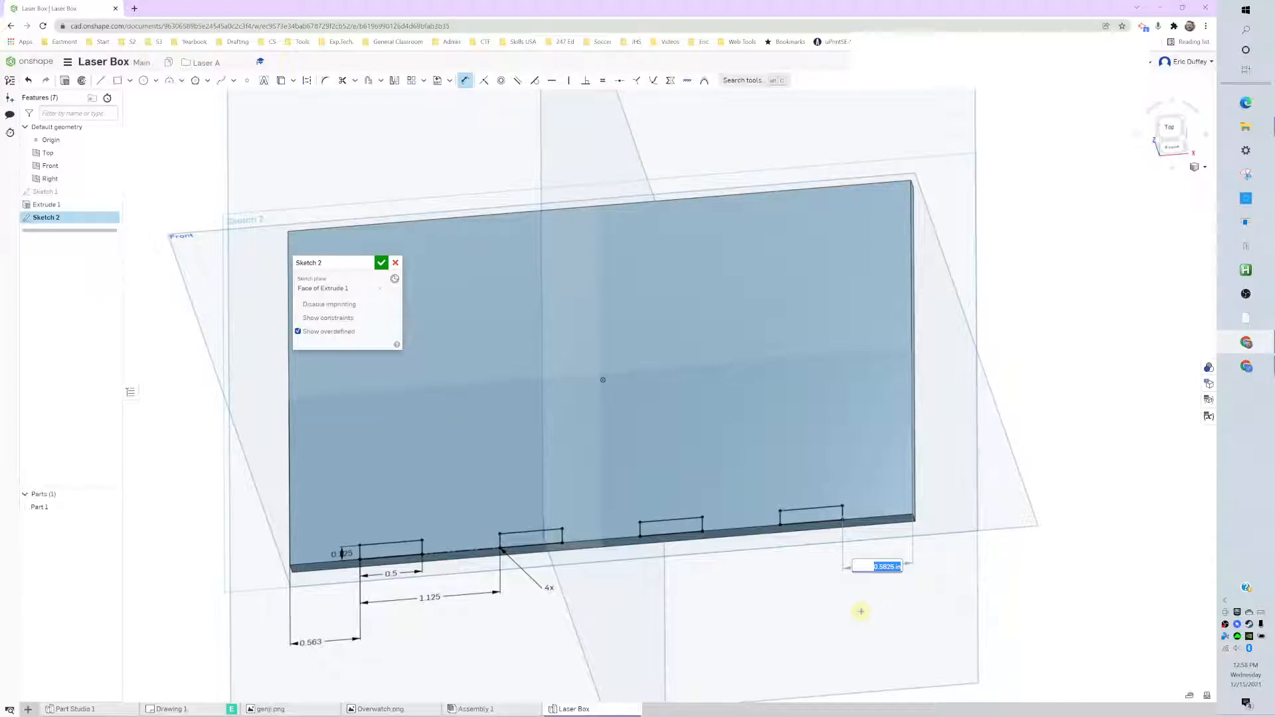
left_click(311, 642)
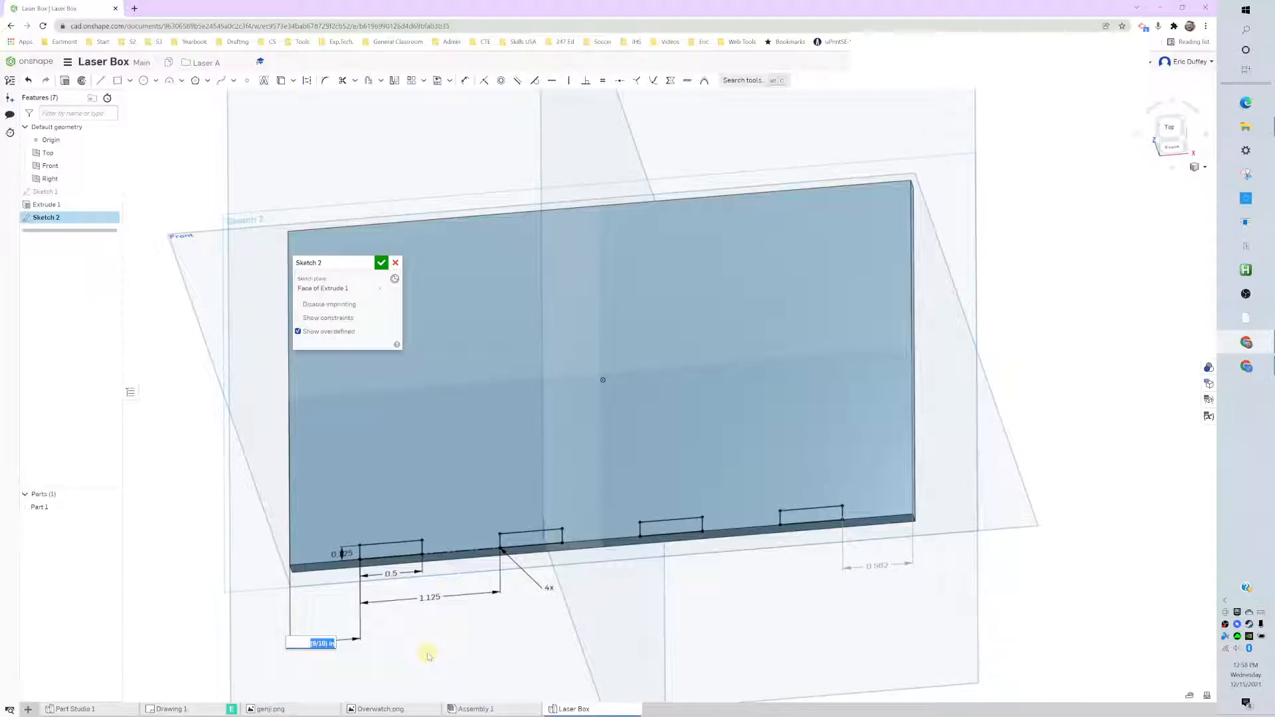
key("Escape")
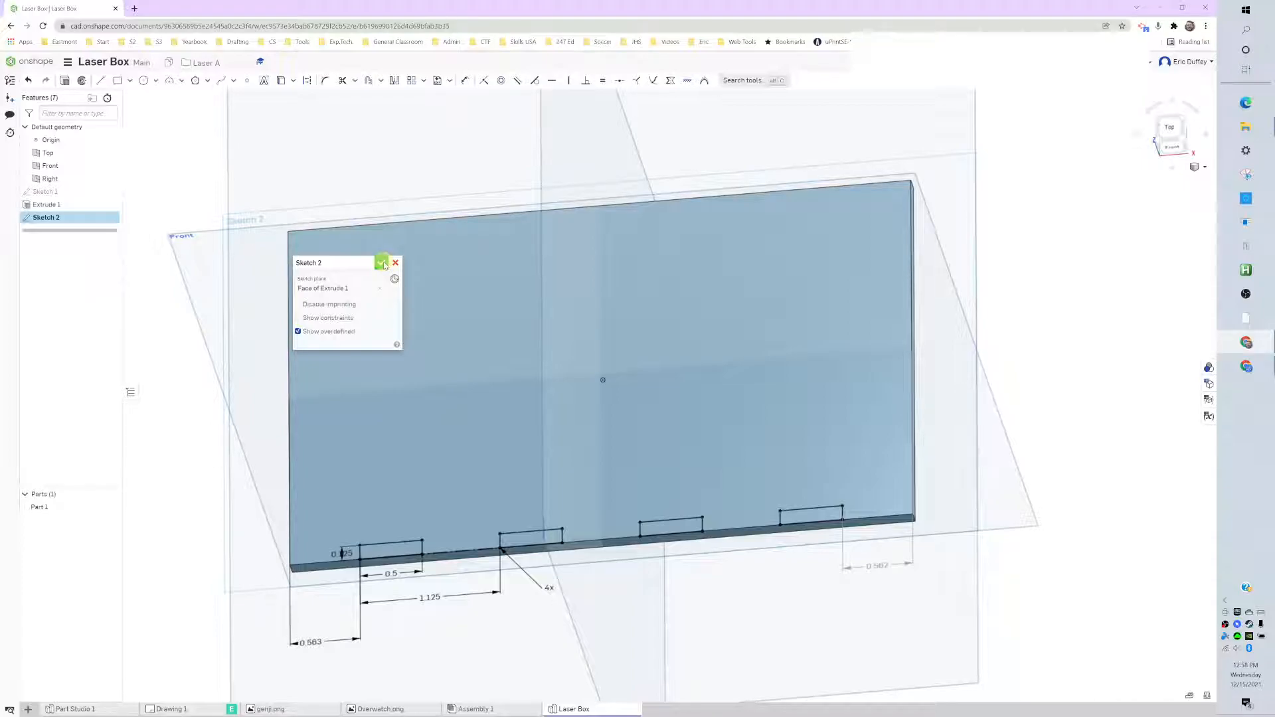
- Finish Sketch 2 and extrude-remove the four notch regions through the plate
left_click(382, 263)
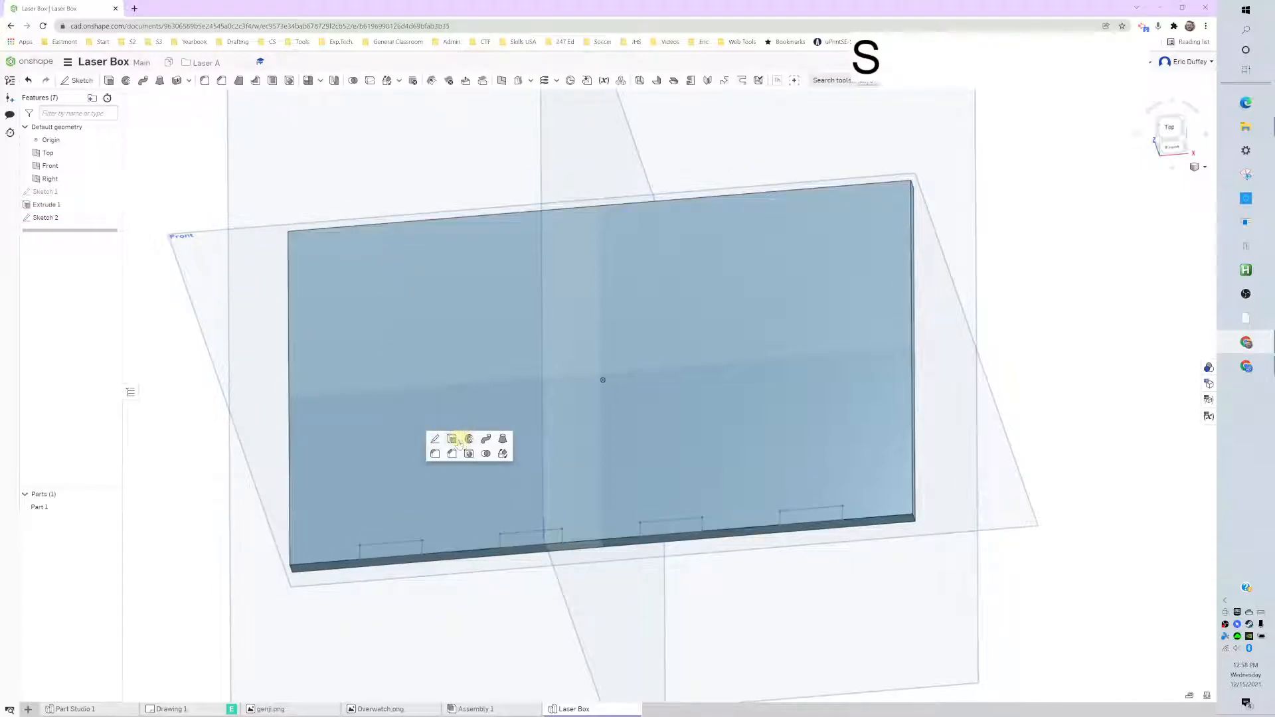
left_click(451, 440)
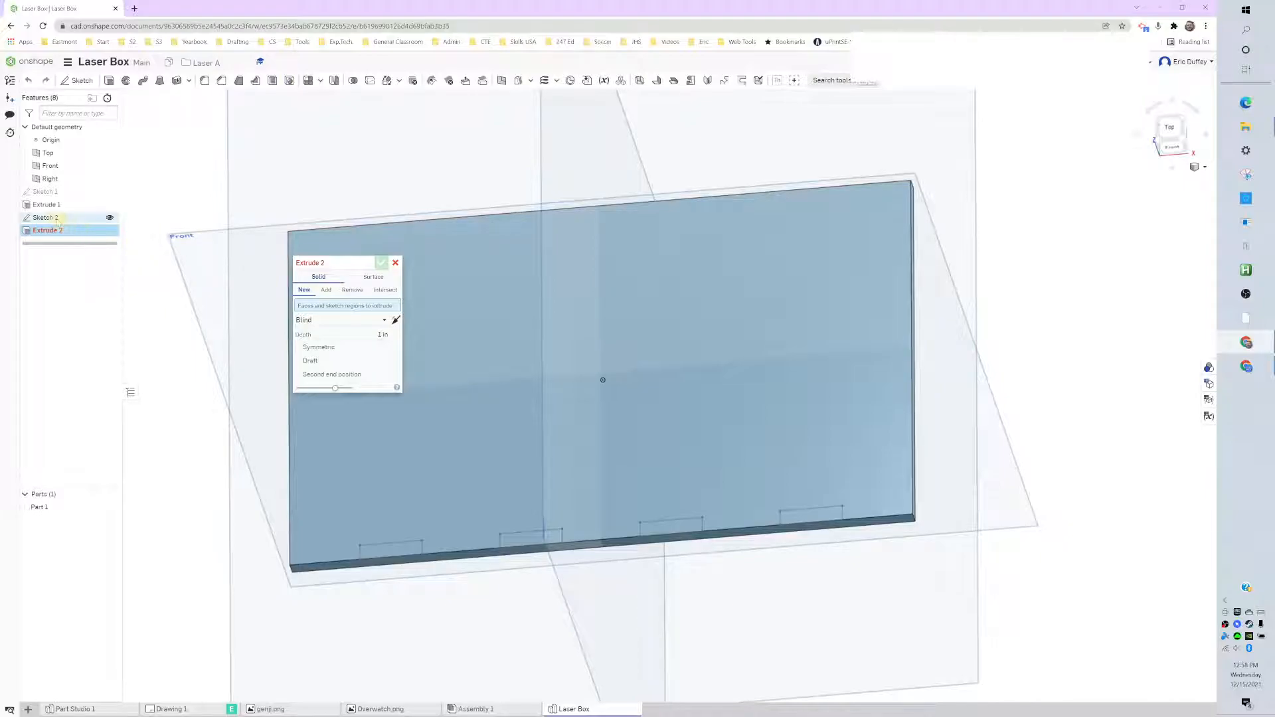
left_click(327, 290)
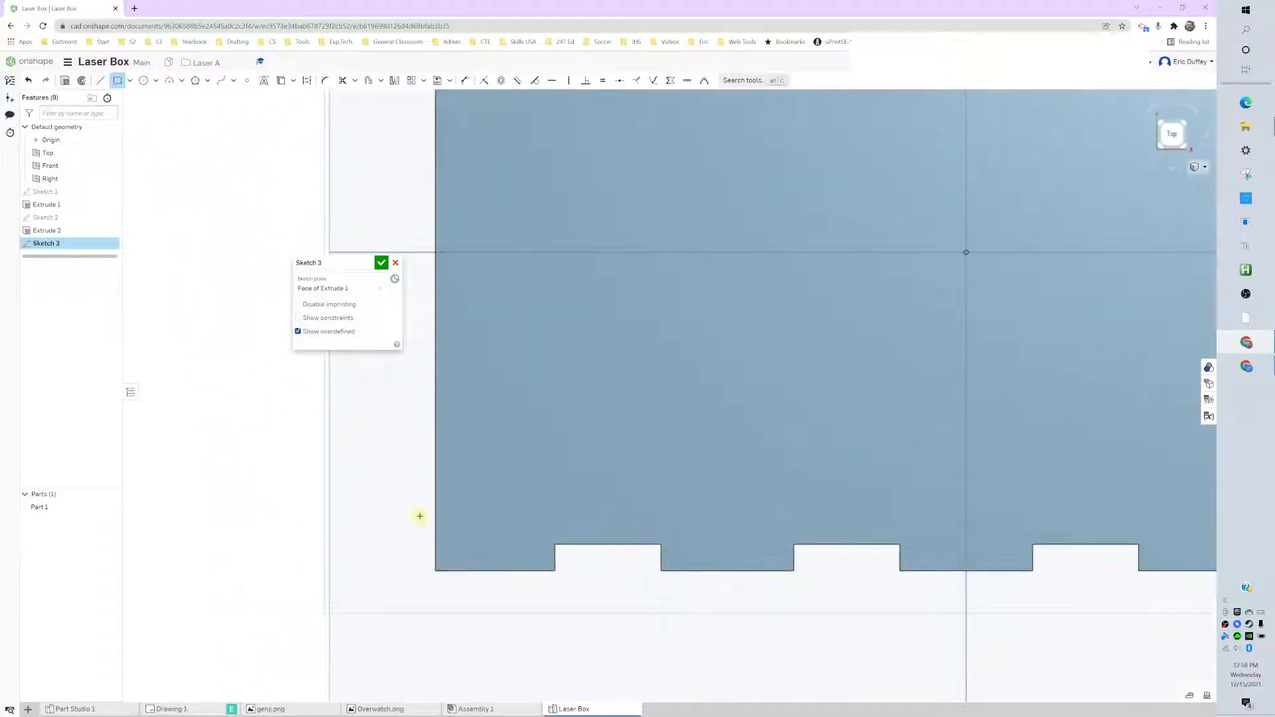
mouse_move(440, 519)
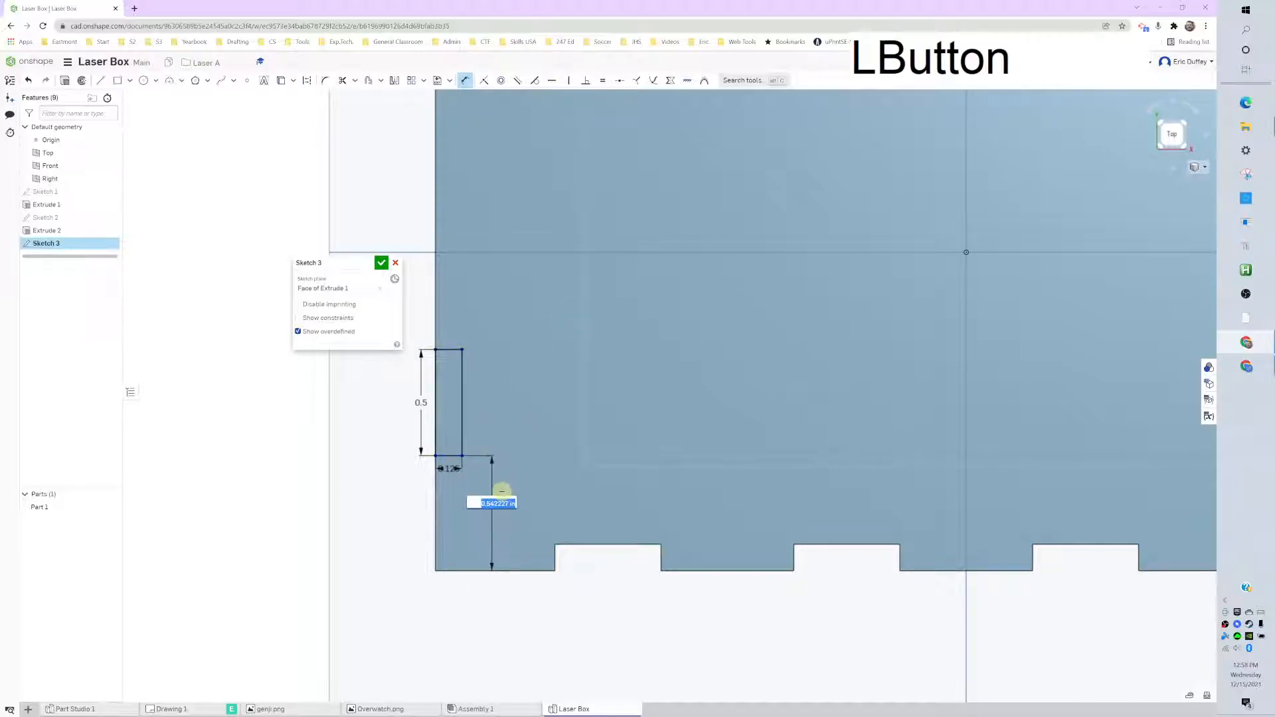
- Confirm the left-edge notch rectangle sits 0.5 above the plate's bottom
key("alt+tab")
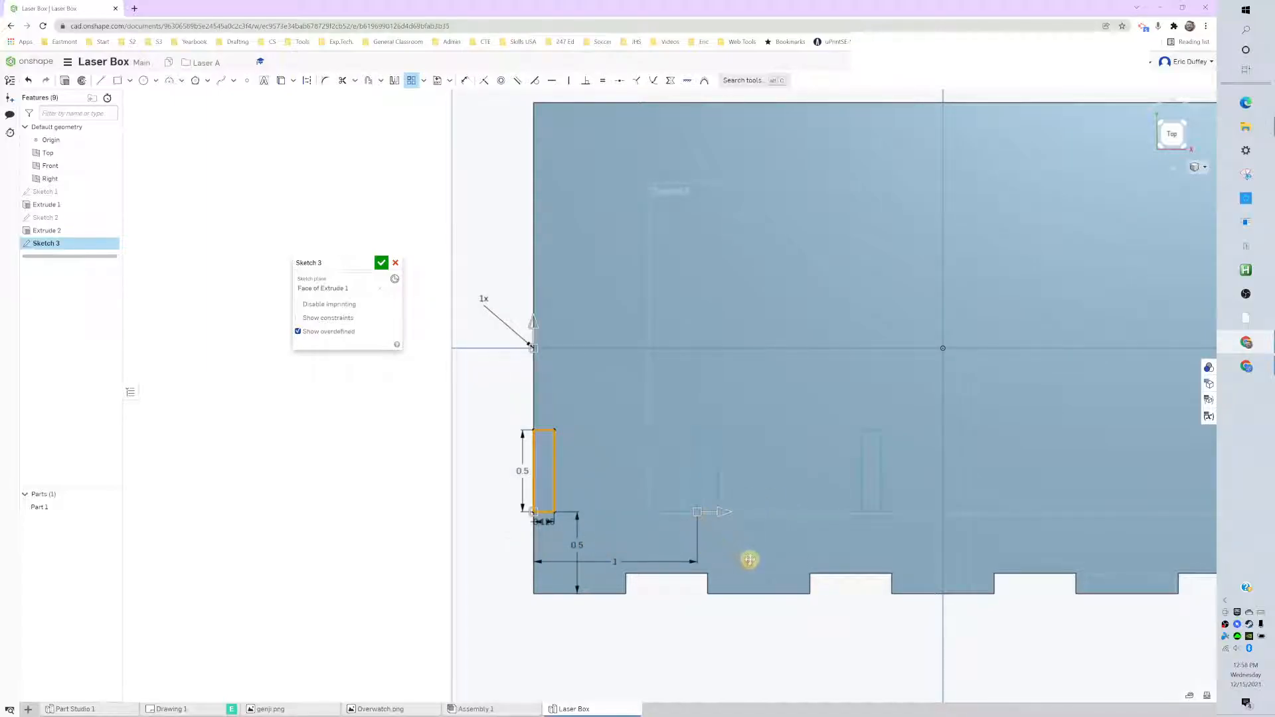
- Pattern the left-edge notch three times upward at 0.75 spacing and accept it
key("Enter")
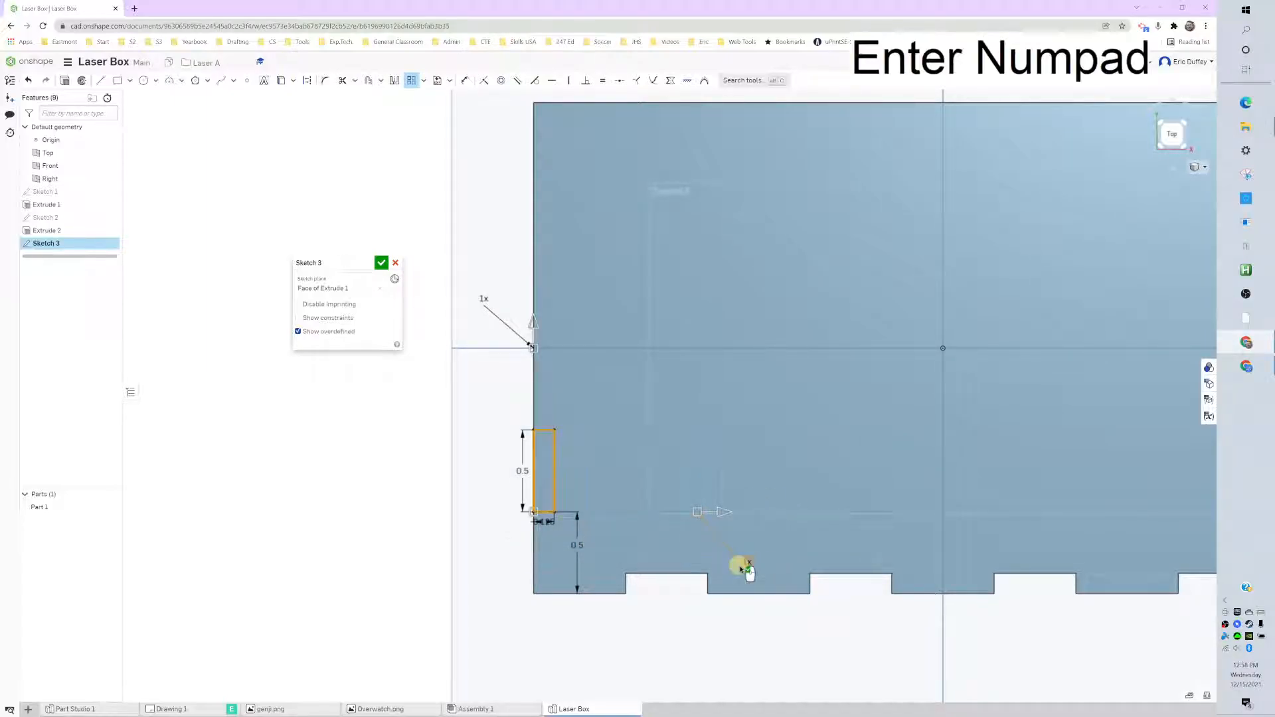
left_click(483, 299)
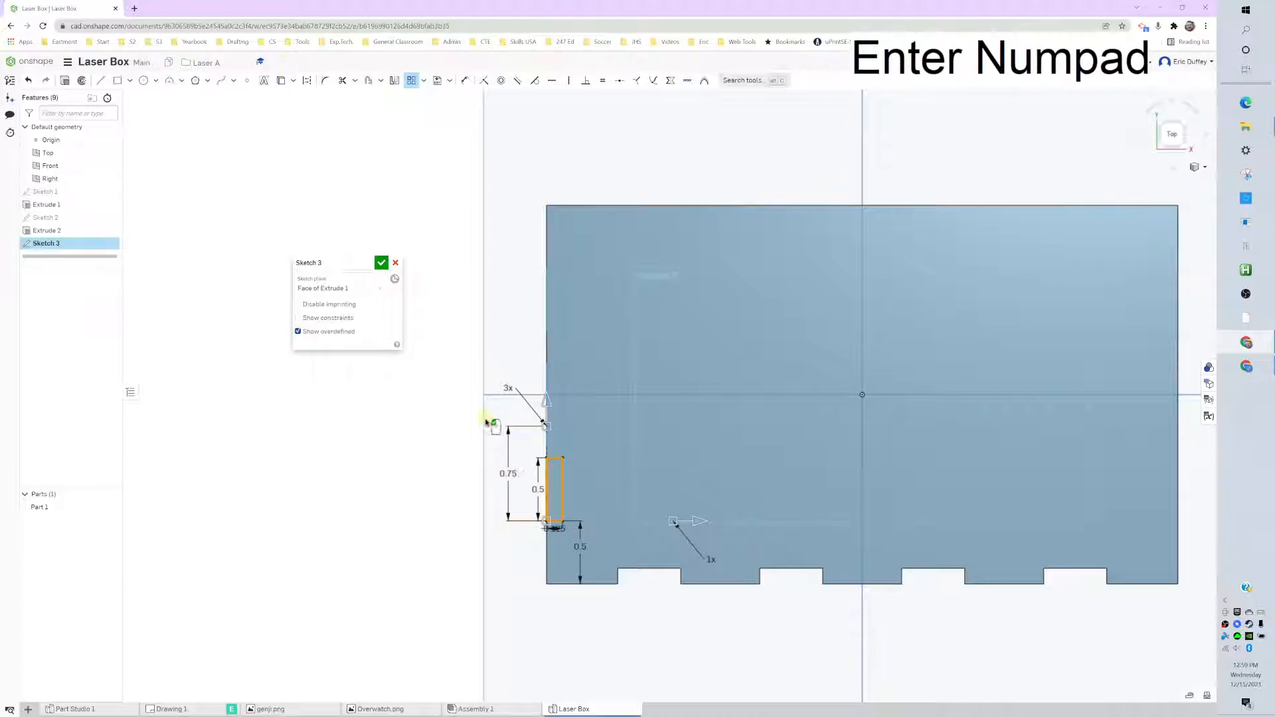
left_click(381, 262)
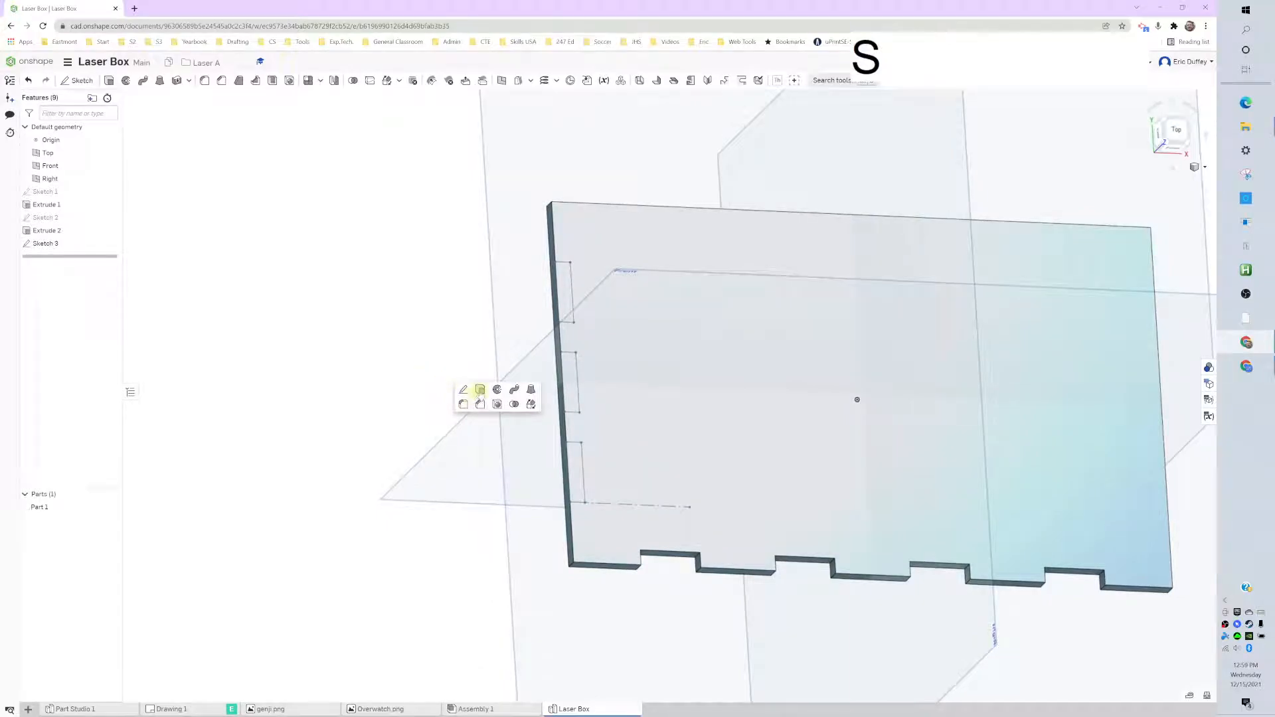
- Extrude-remove the left notch regions, then bring up the tutorial slides
left_click(479, 390)
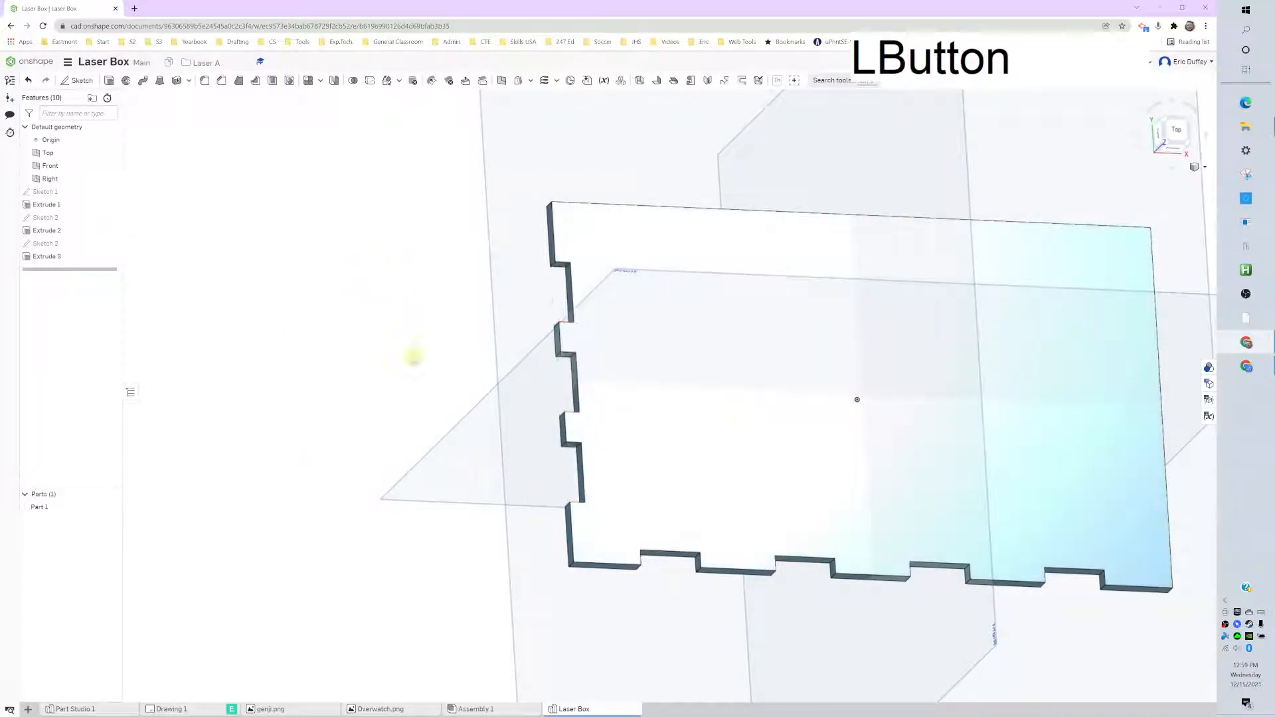
left_click(288, 8)
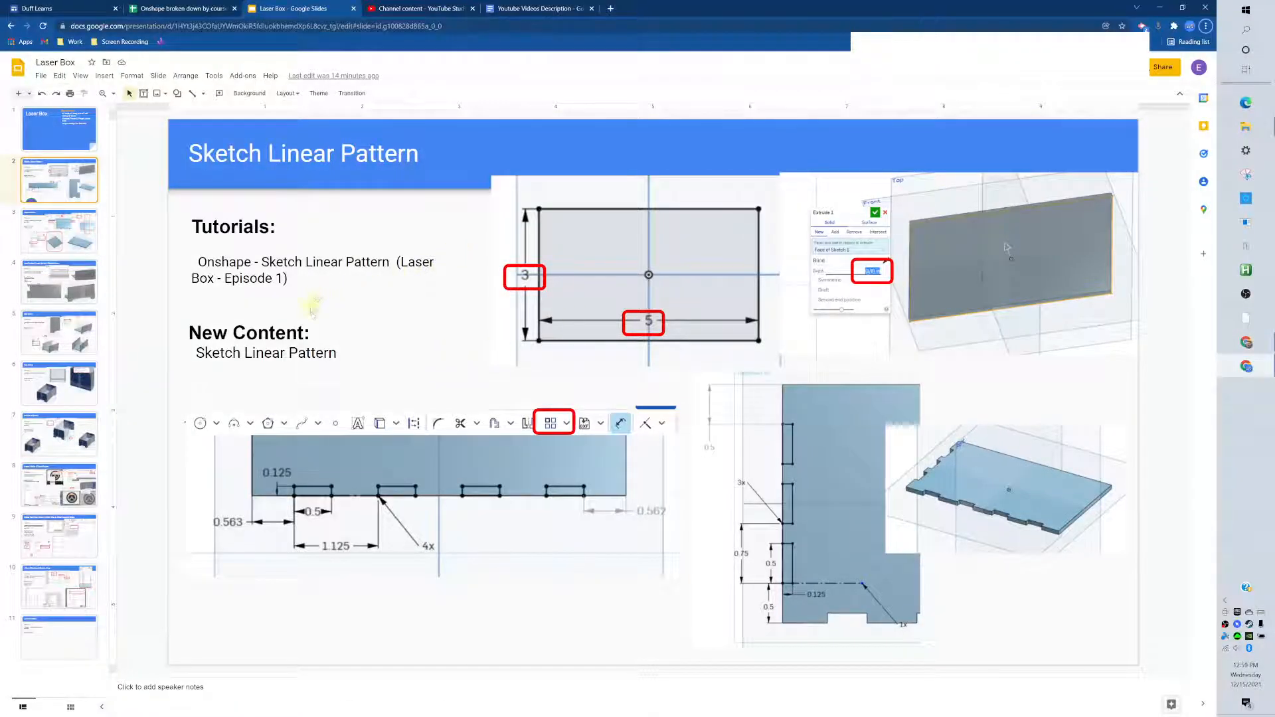